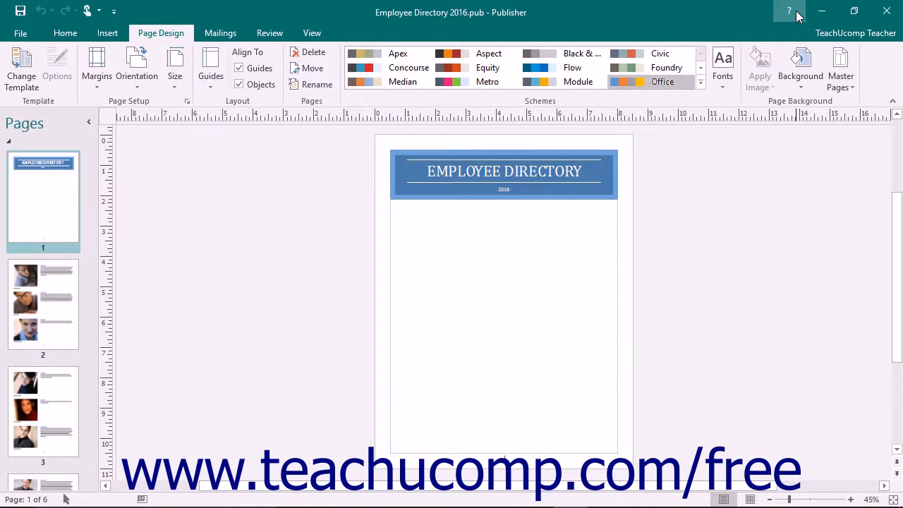
# Reopen Publisher Help after closing it and enter 'catalog pages' as the search topic.
pyautogui.click(789, 11)
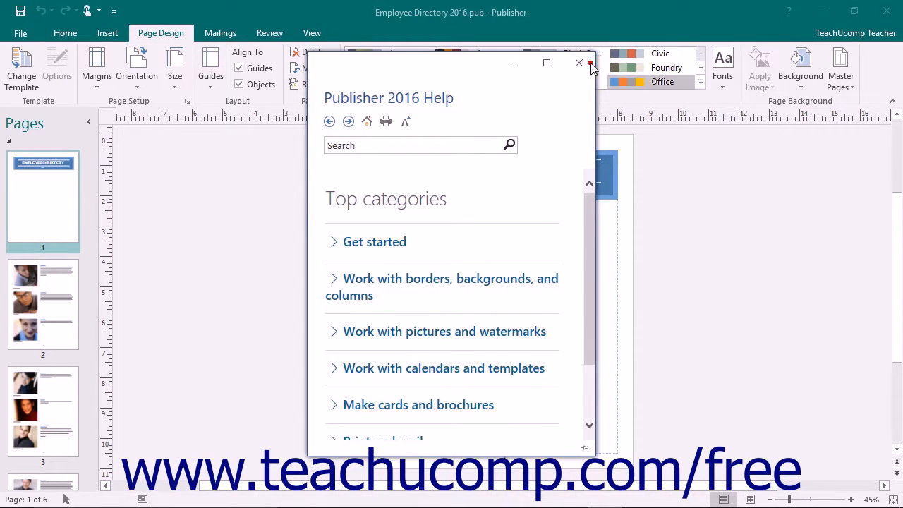
pyautogui.click(578, 64)
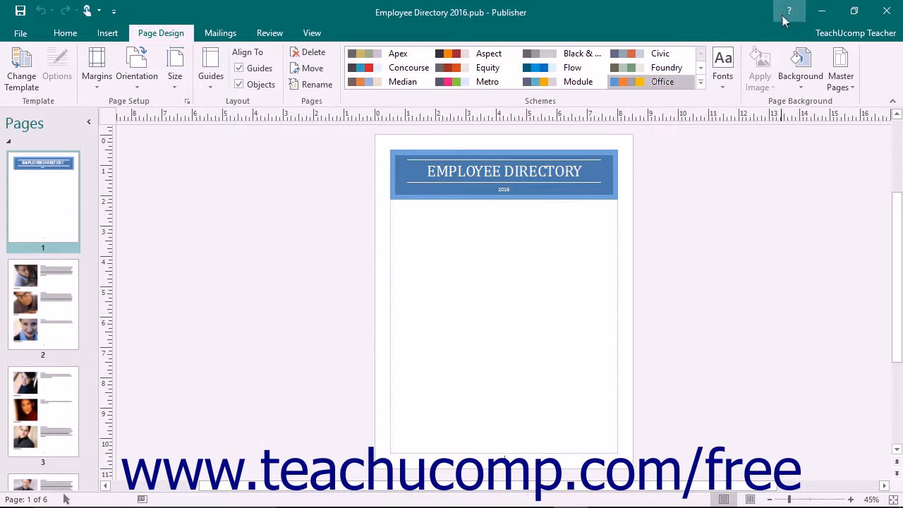
pyautogui.click(788, 10)
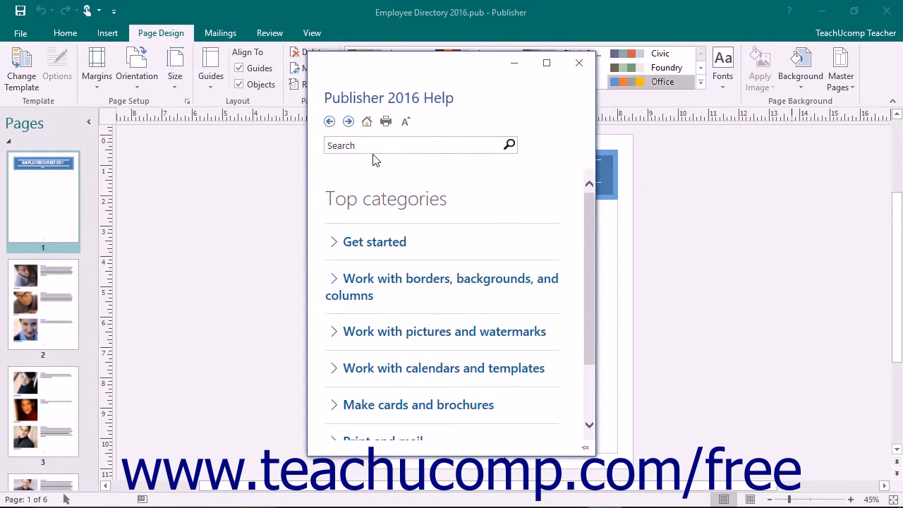
pyautogui.click(374, 146)
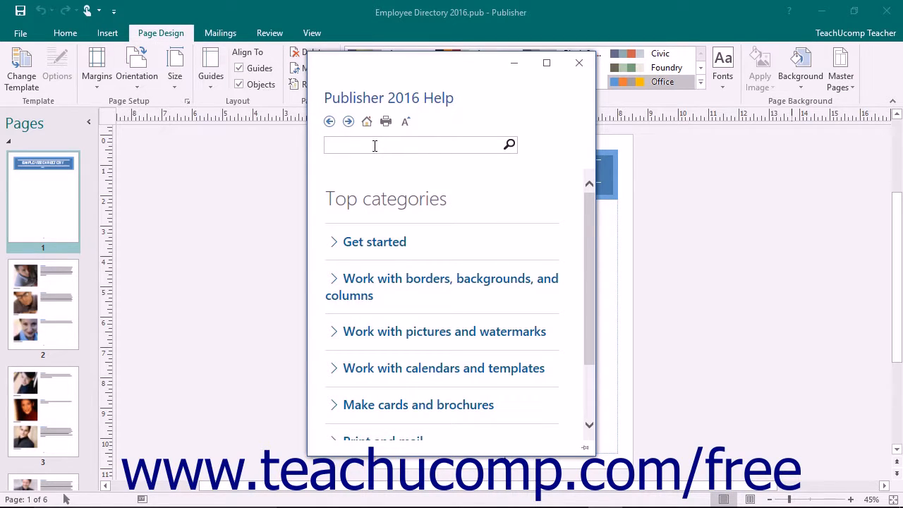
pyautogui.write('catalog pages')
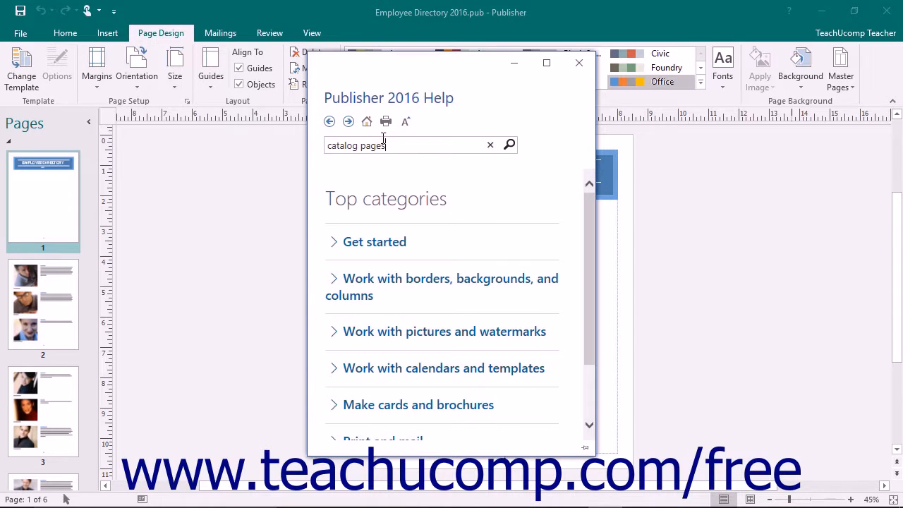
pyautogui.moveTo(508, 148)
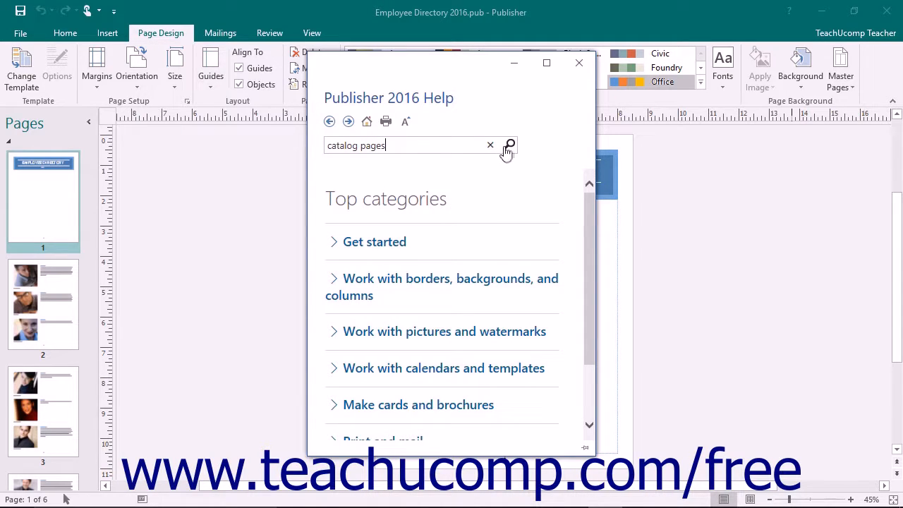
# Run the 'catalog pages' search and browse down its list of help article results.
pyautogui.click(509, 145)
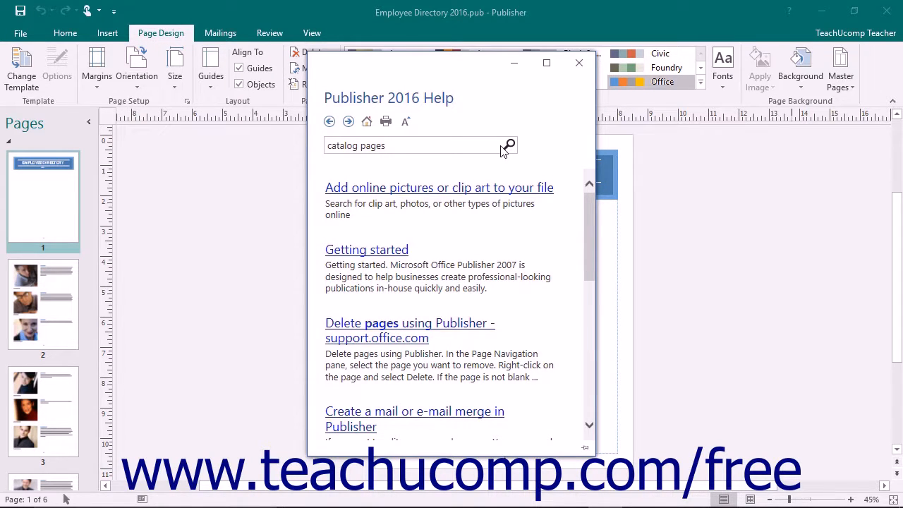
pyautogui.scroll(-3)
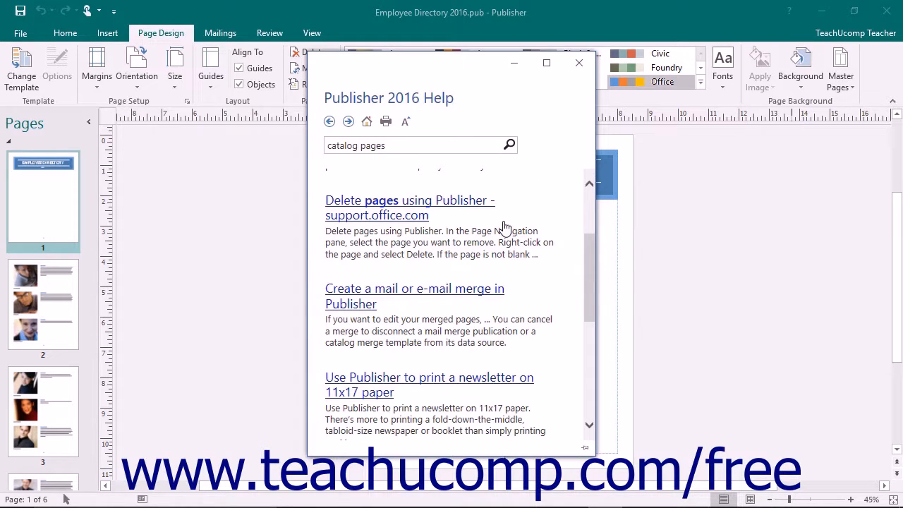
pyautogui.scroll(-3)
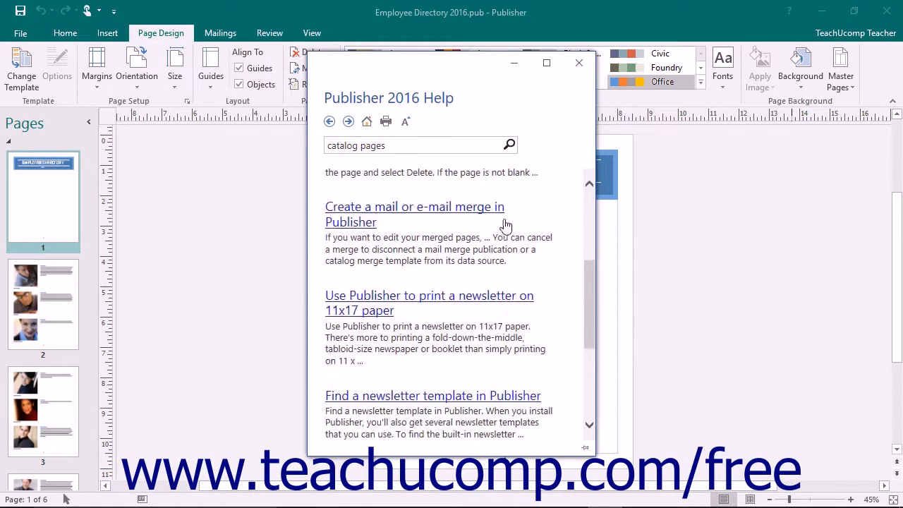
pyautogui.moveTo(494, 215)
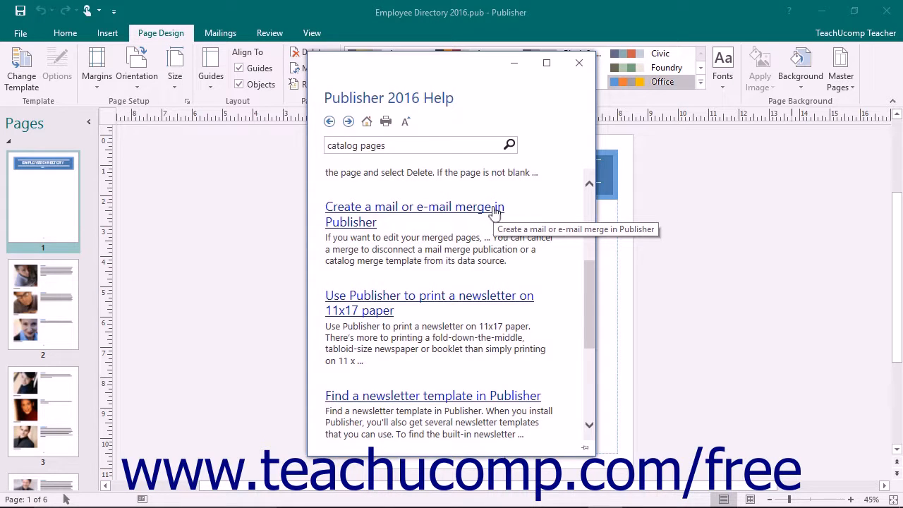
# View the mail merge and online pictures articles, then return to 'Create a mail or e-mail merge in Publisher'.
pyautogui.click(415, 206)
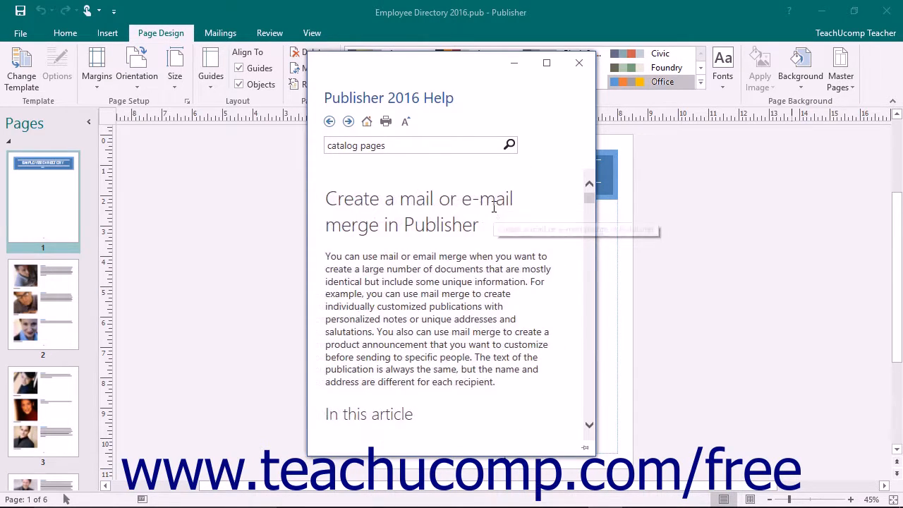
pyautogui.scroll(-3)
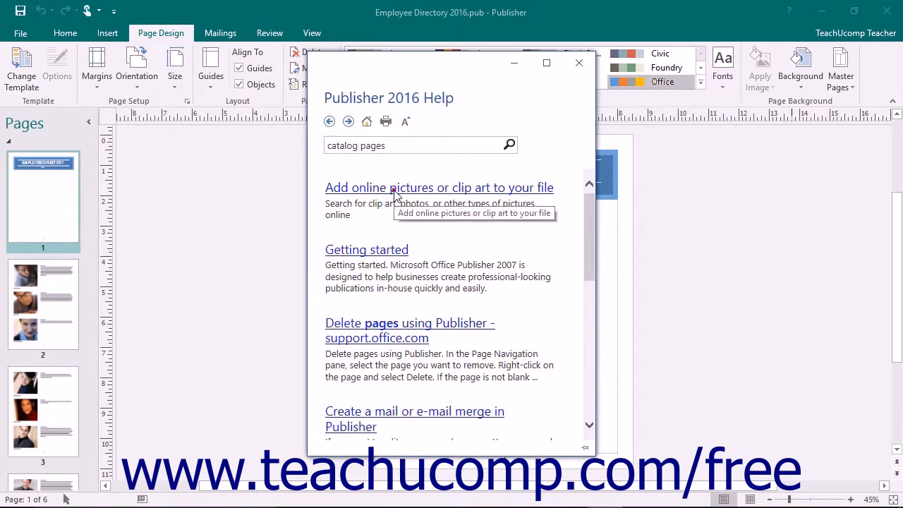
pyautogui.click(439, 186)
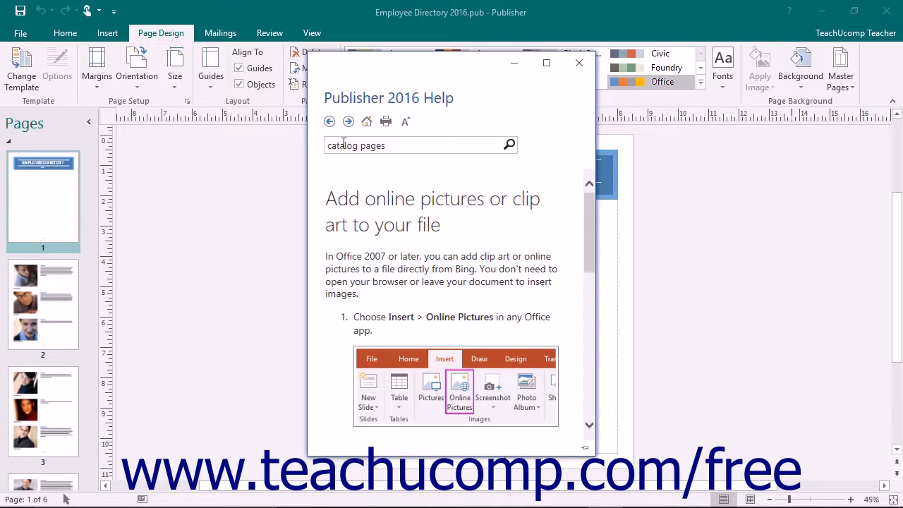
pyautogui.click(330, 122)
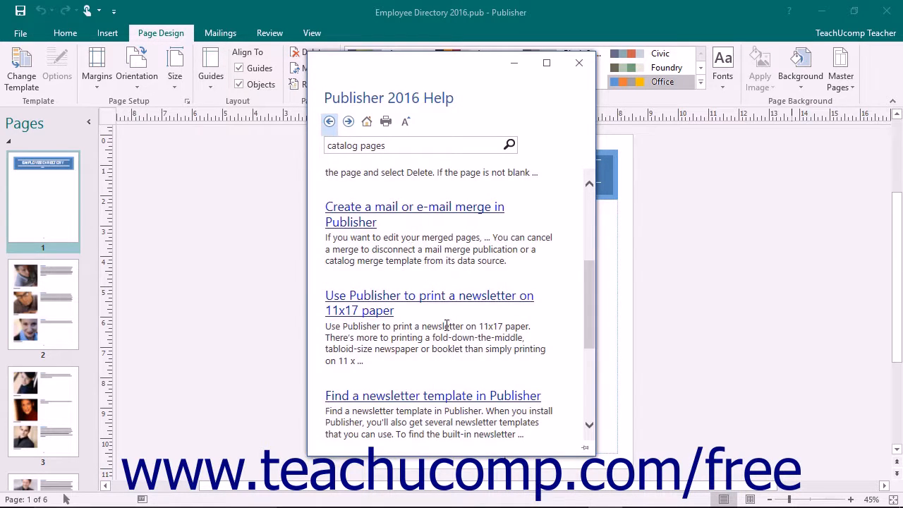
pyautogui.click(415, 206)
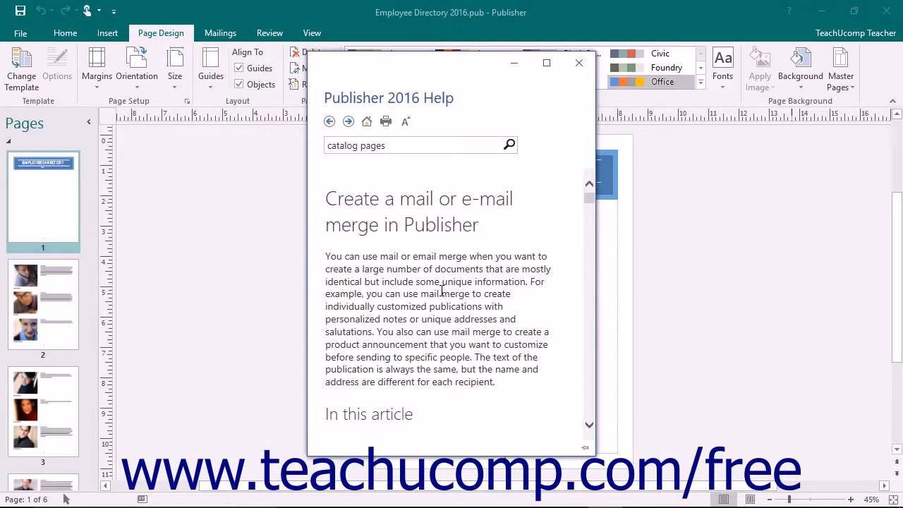